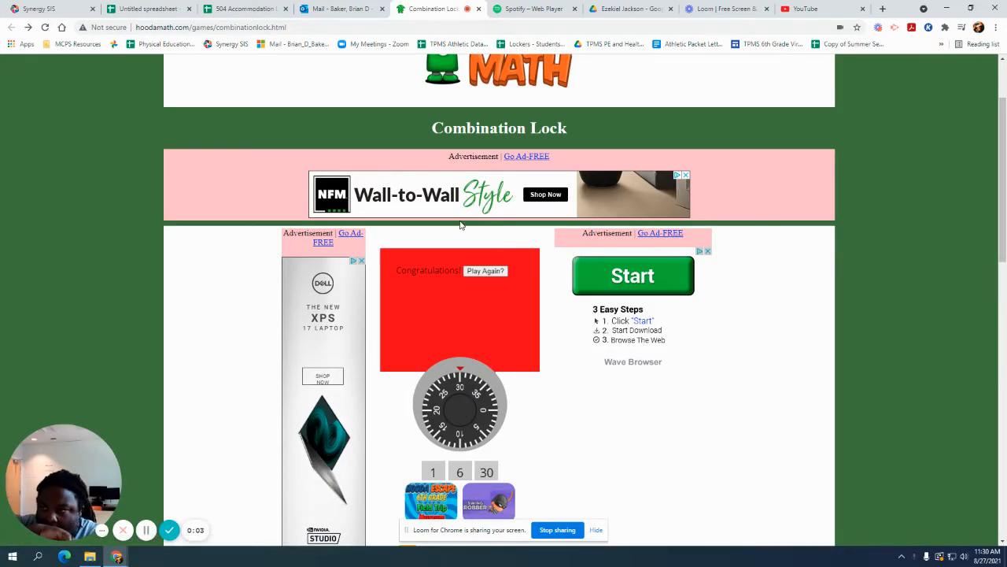
pyautogui.moveTo(348, 141)
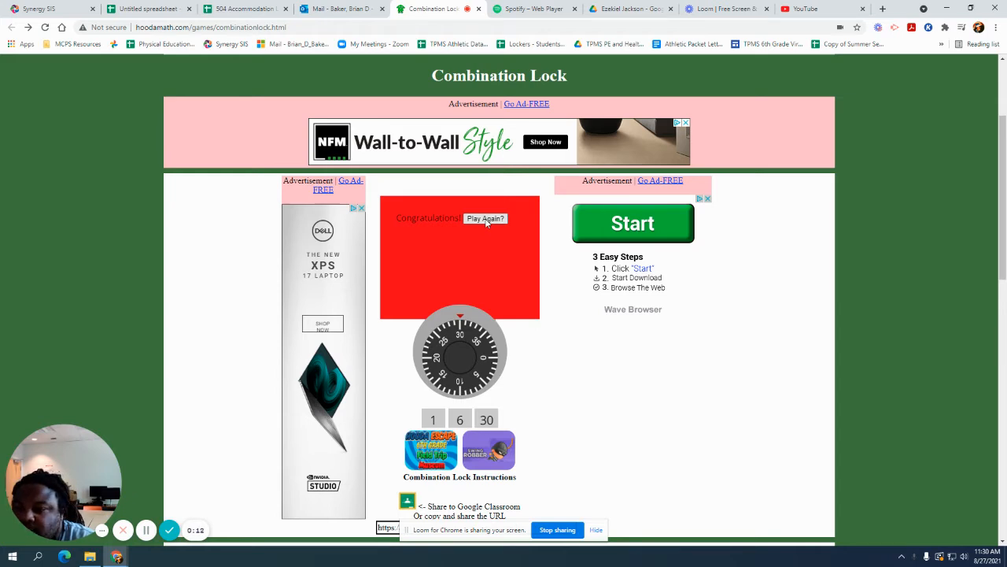
# - Start a new round and choose 10 and 8 as the first two combination numbers
pyautogui.click(485, 217)
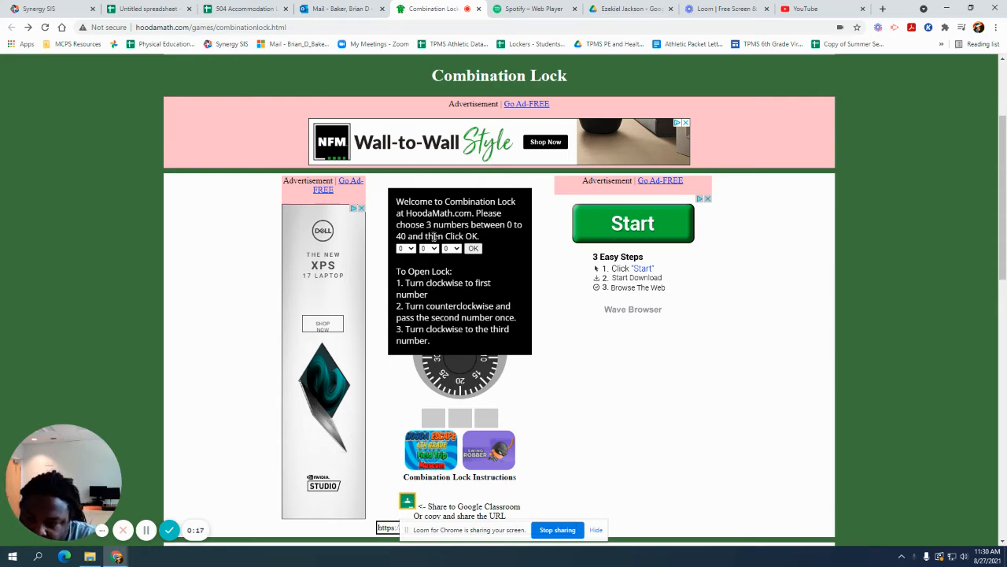
pyautogui.moveTo(428, 302)
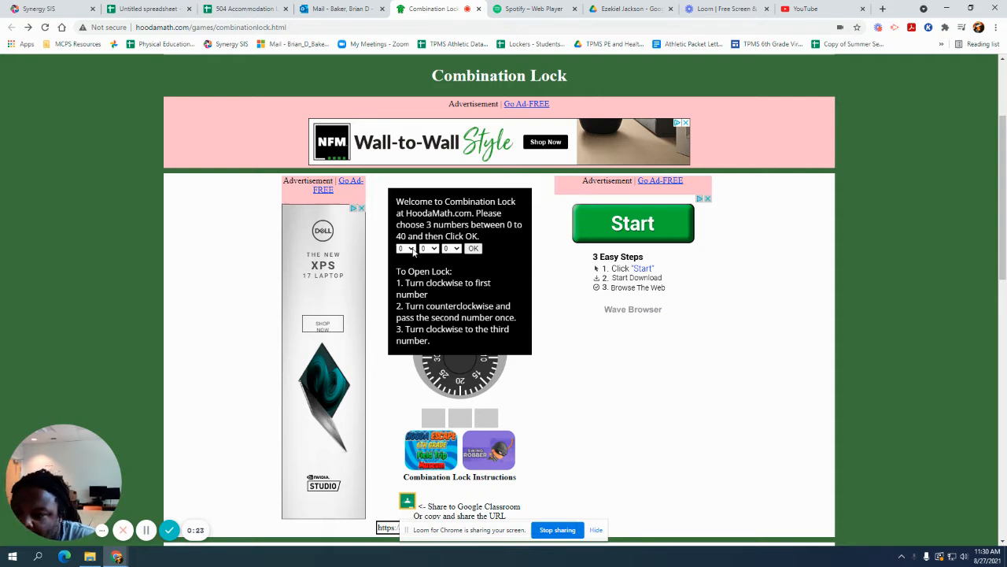
pyautogui.click(406, 249)
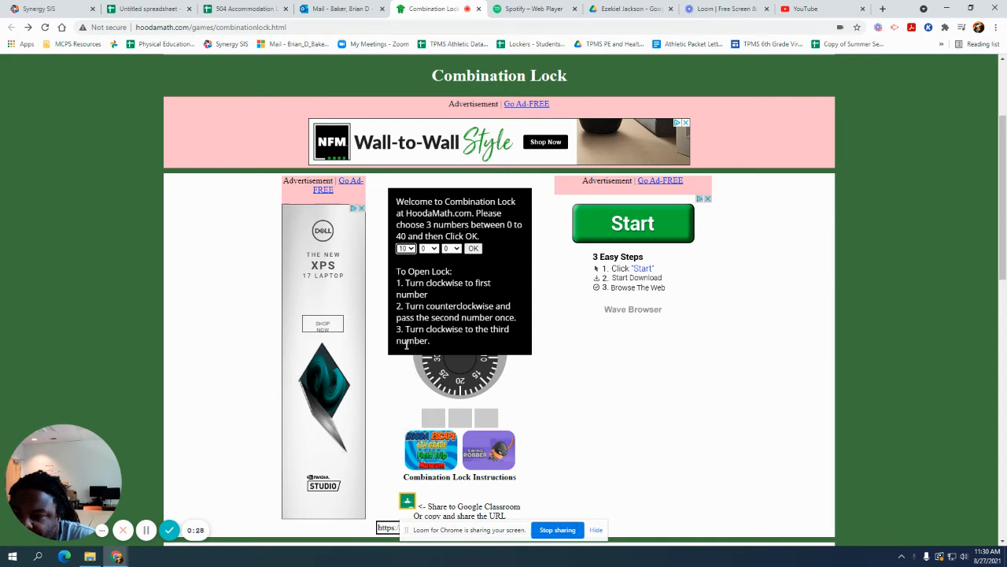
pyautogui.click(430, 249)
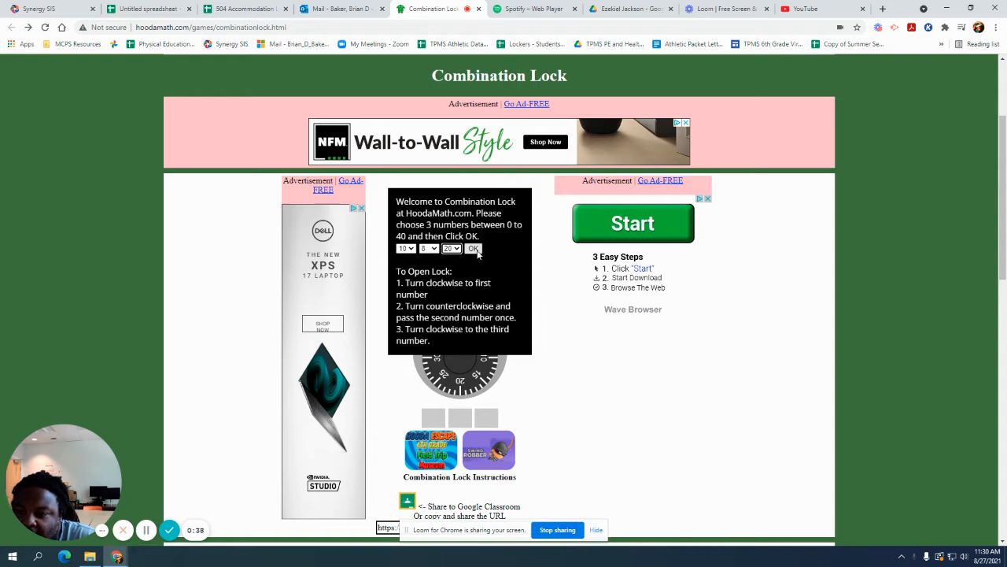
# - Confirm the 10-8-20 combination and dial the lock open to the congratulations message
pyautogui.click(472, 248)
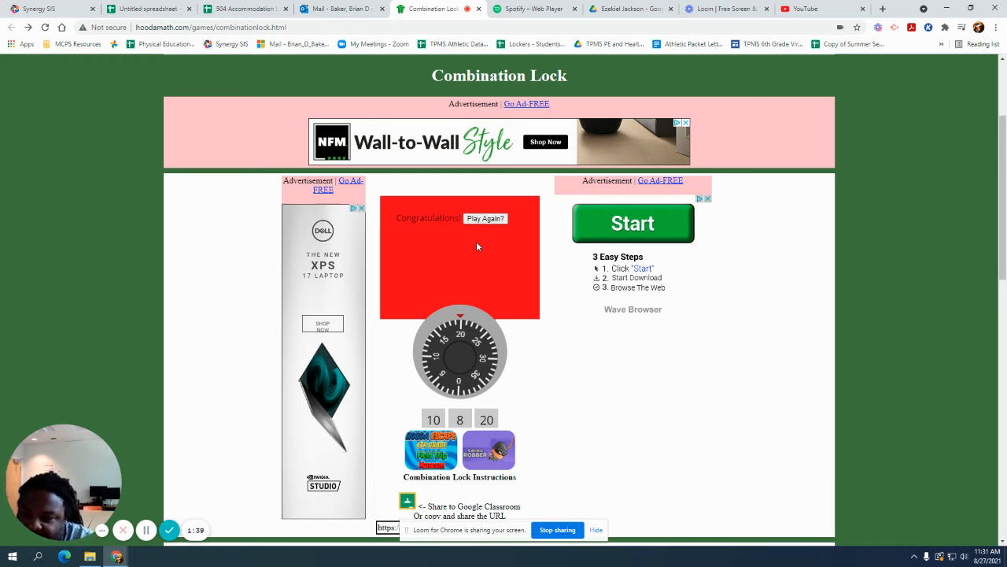
pyautogui.moveTo(460, 241)
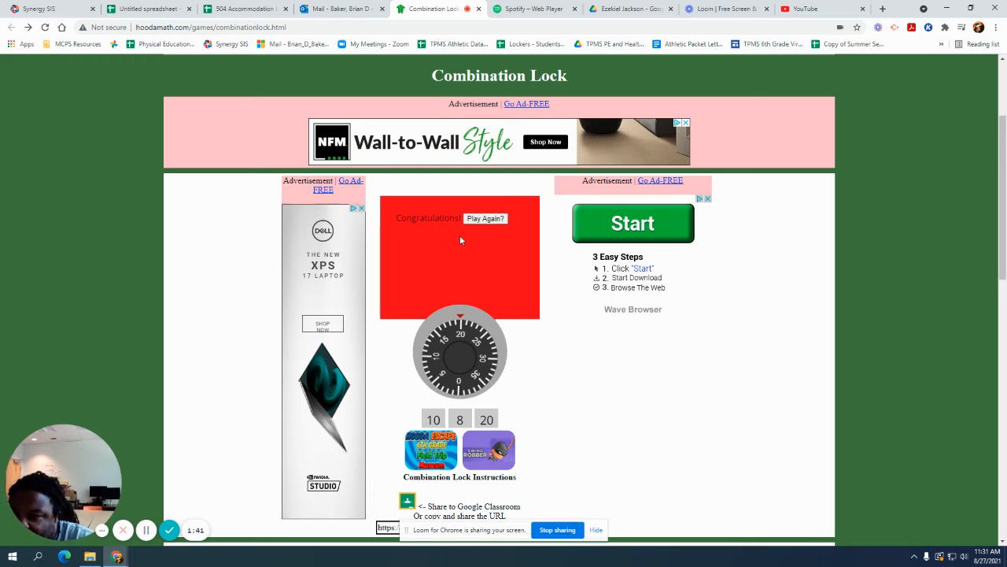
# - Begin another round with 5 and 30 as the first two numbers
pyautogui.click(485, 217)
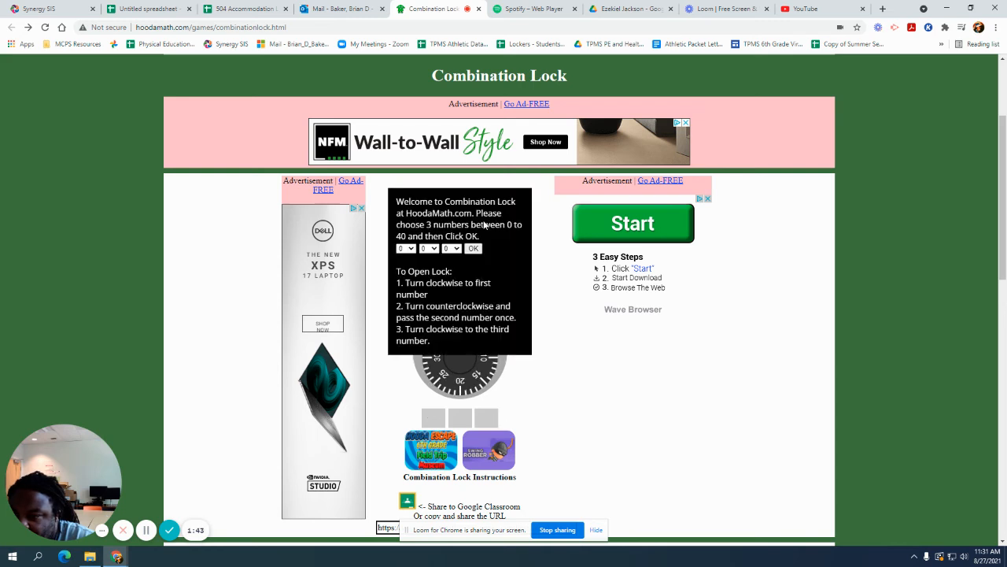
pyautogui.click(406, 249)
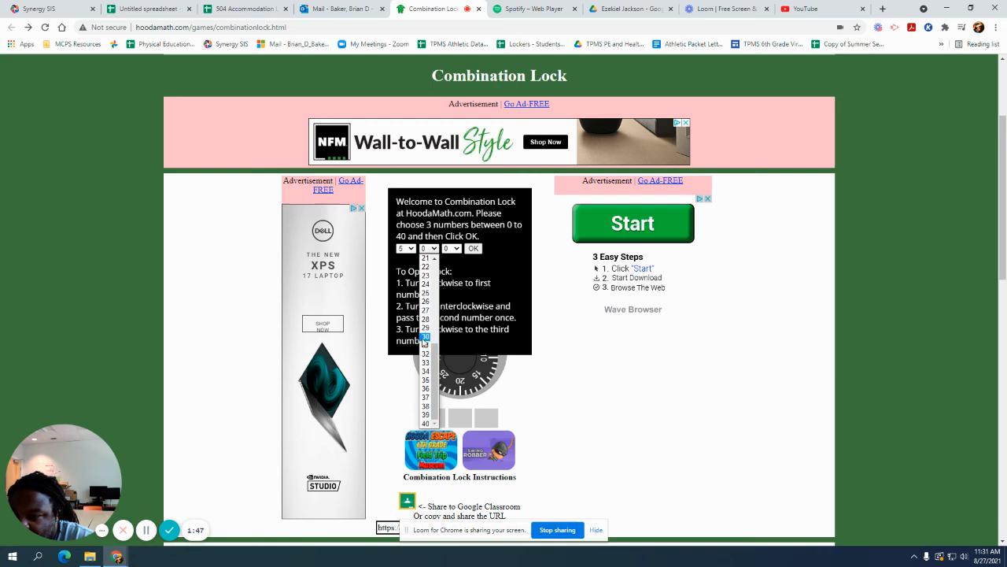
pyautogui.click(452, 249)
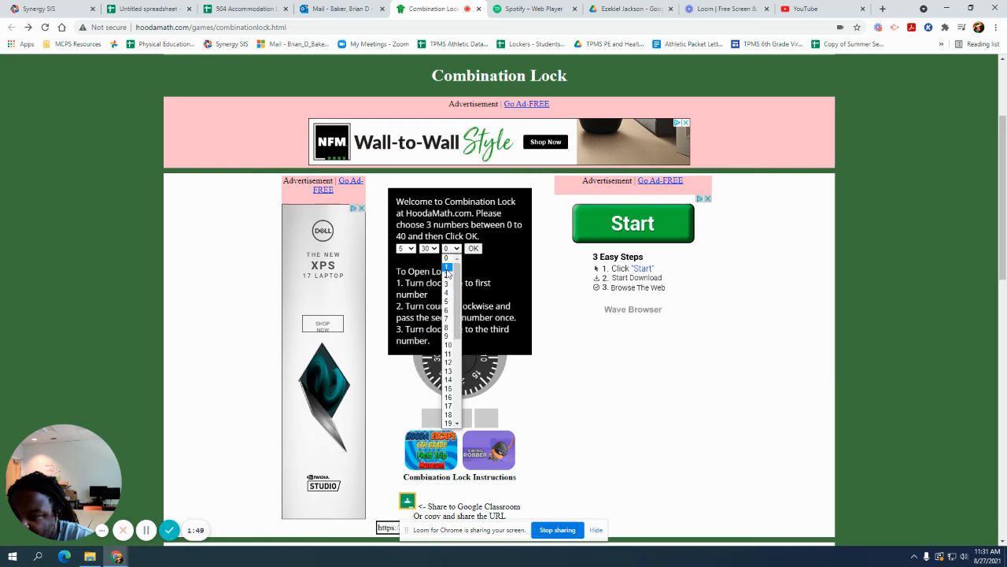
# - Complete the combination as 5-30-1 and turn the dial to 5 then back to 30
pyautogui.click(472, 249)
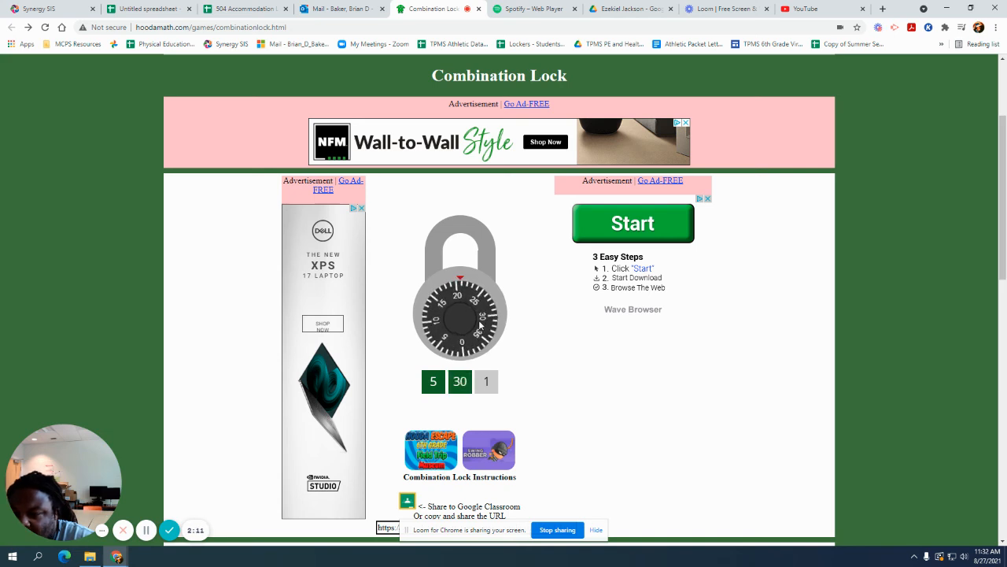
pyautogui.moveTo(459, 322); pyautogui.dragTo(443, 326)
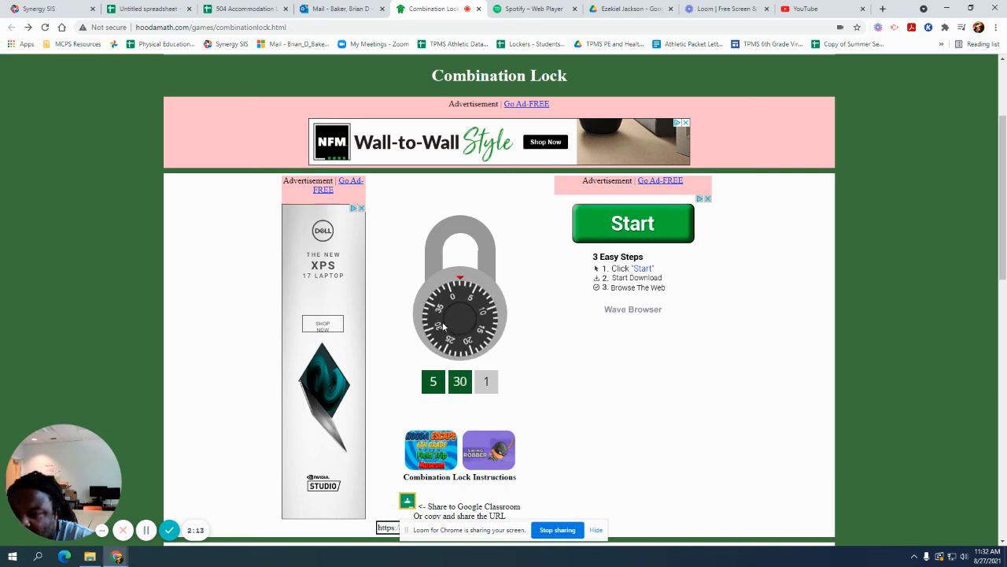